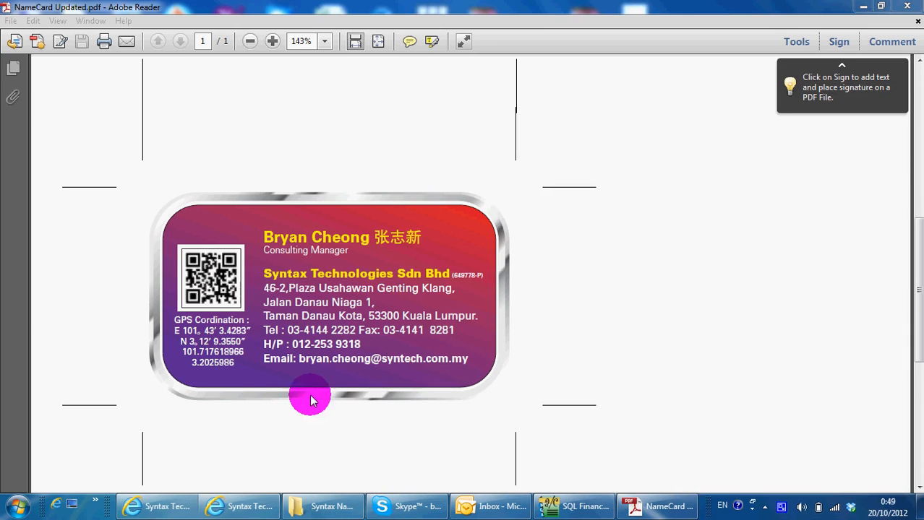
{"action": "mouse_move", "coordinate": [304, 389]}
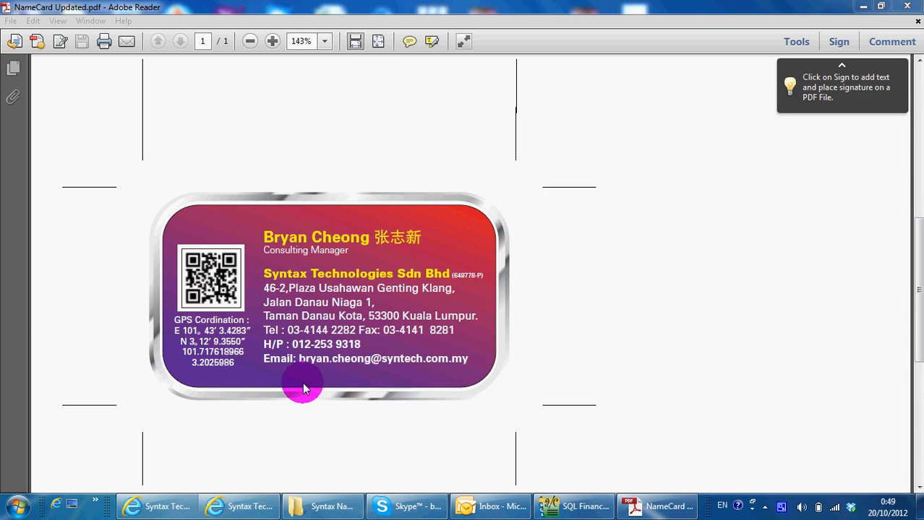
{"action": "mouse_move", "coordinate": [379, 384]}
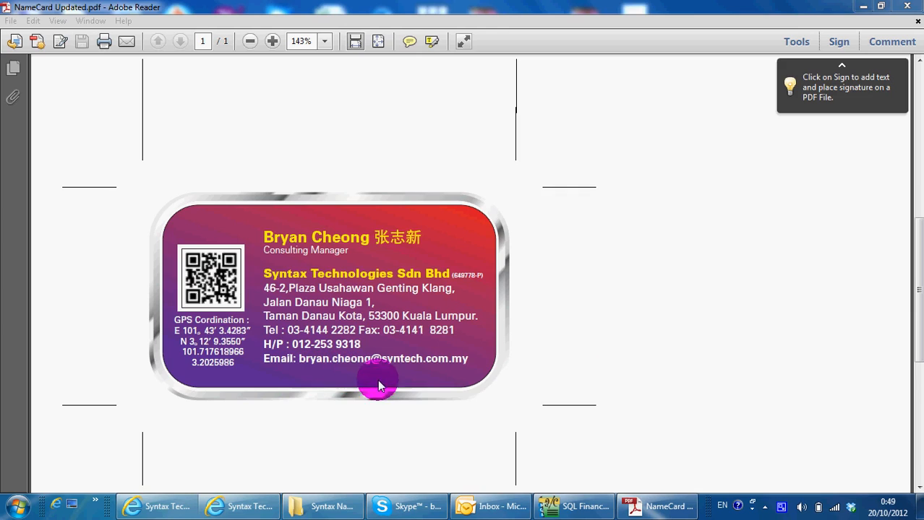
{"action": "mouse_move", "coordinate": [324, 412]}
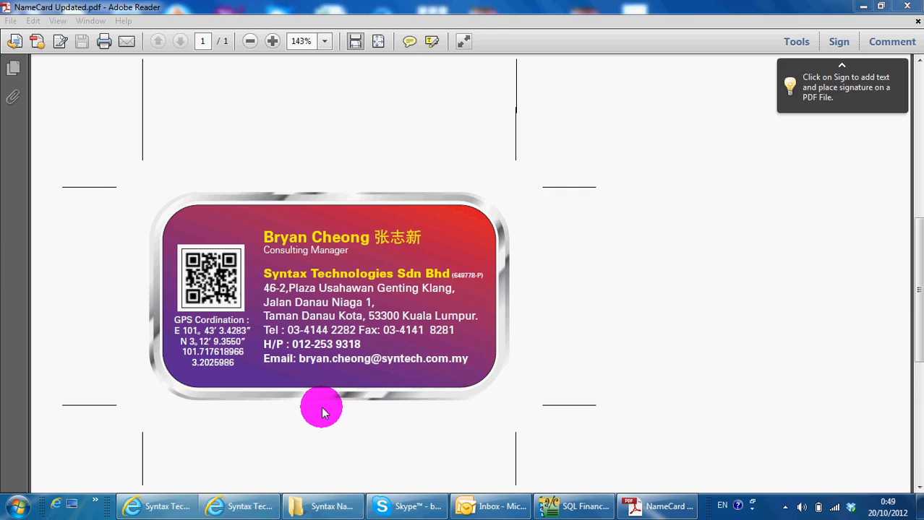
{"action": "mouse_move", "coordinate": [321, 402]}
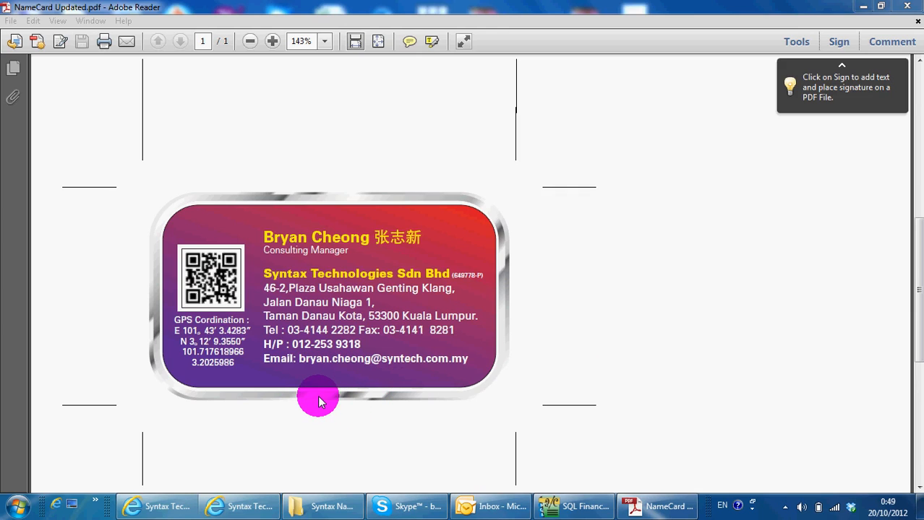
{"action": "mouse_move", "coordinate": [312, 399]}
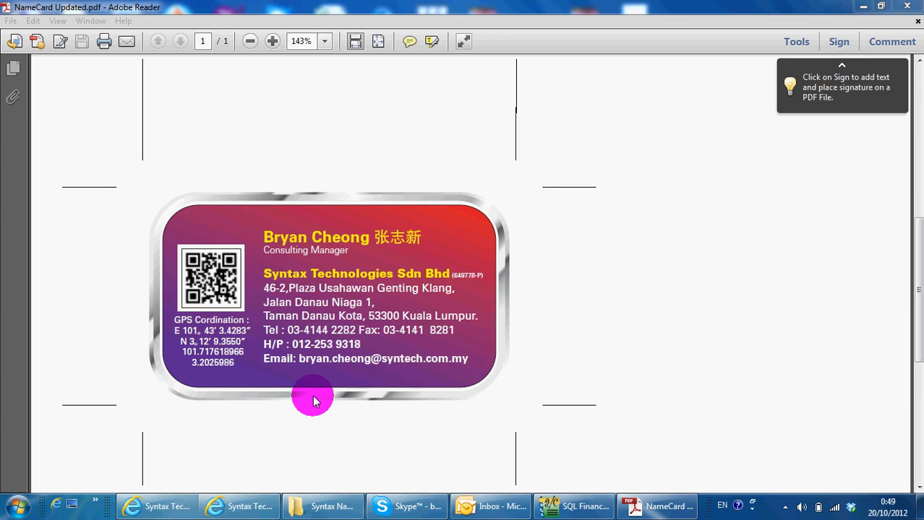
{"action": "mouse_move", "coordinate": [313, 390]}
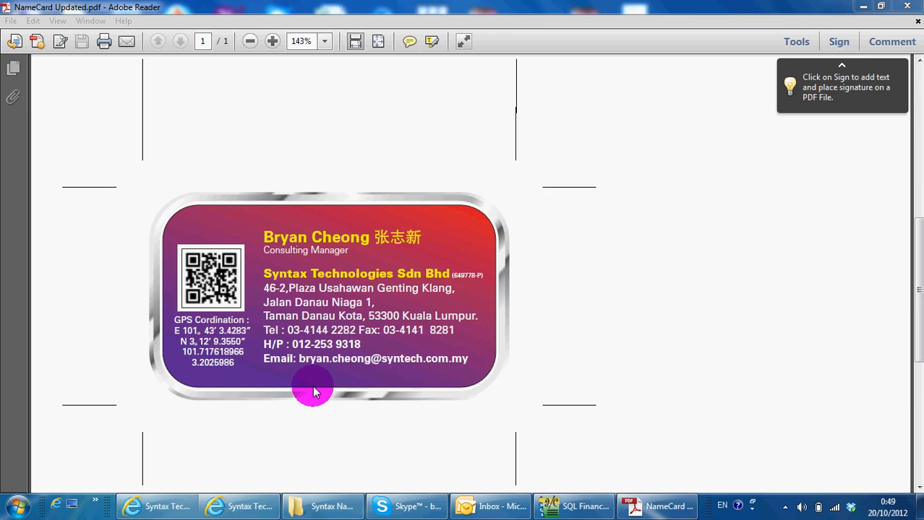
{"action": "mouse_move", "coordinate": [350, 383]}
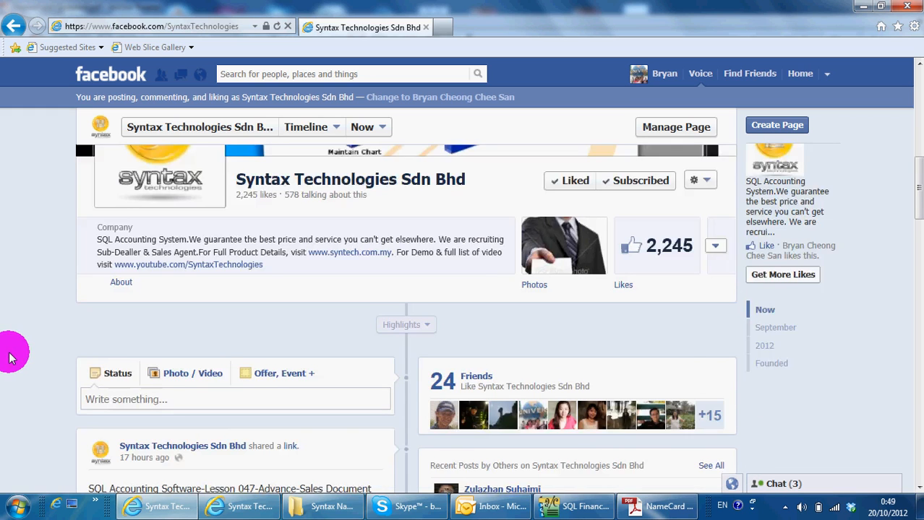
Step: Browse the Syntax Technologies Facebook page and follow its link to the company YouTube channel
{"action": "scroll", "scroll_direction": "down", "scroll_amount": 3}
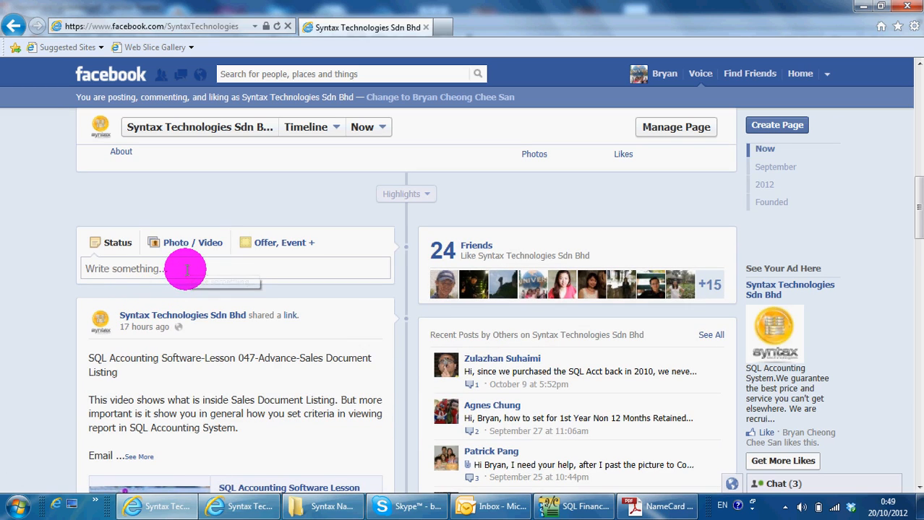
{"action": "mouse_move", "coordinate": [186, 269]}
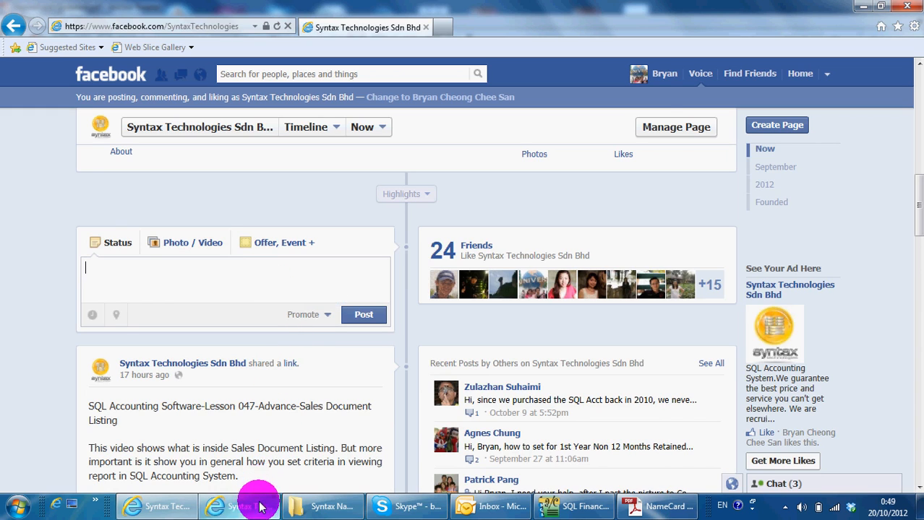
{"action": "left_click", "coordinate": [239, 506]}
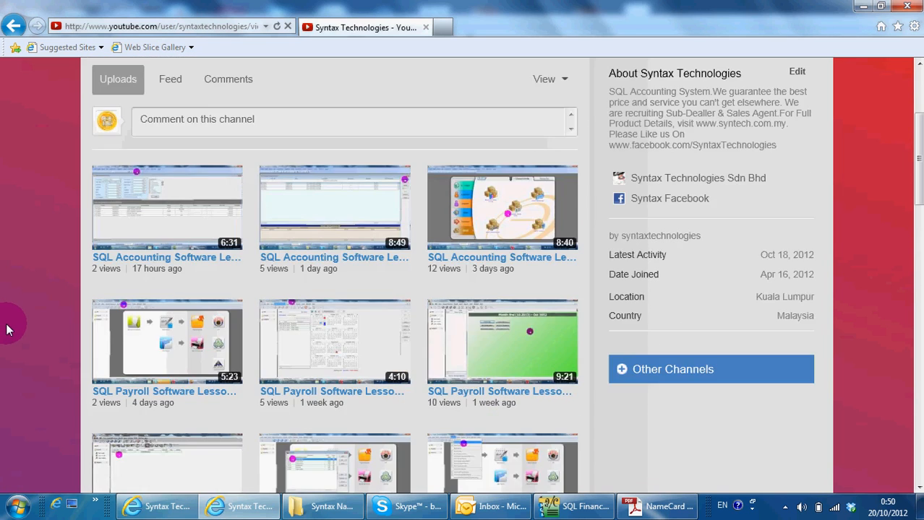
Step: Scroll down the YouTube channel's list of SQL accounting and payroll lesson videos
{"action": "scroll", "scroll_direction": "down", "scroll_amount": 3}
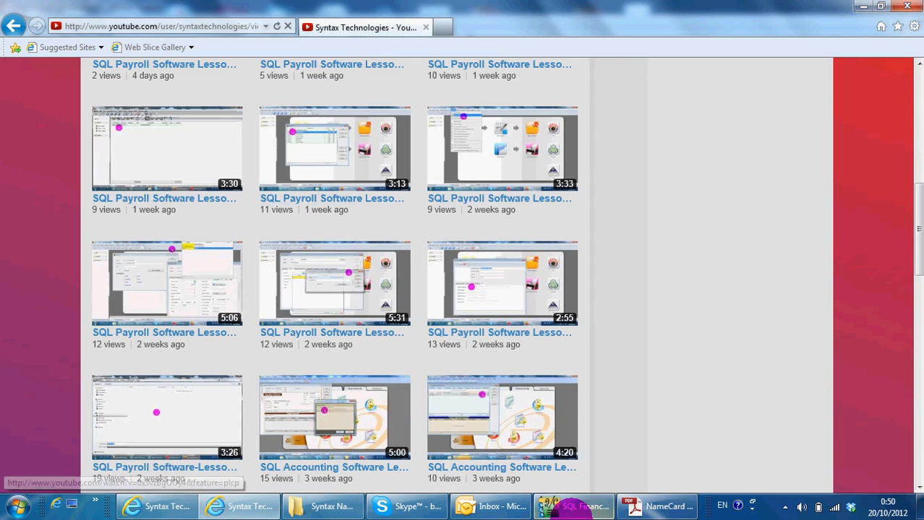
Step: Switch to SQL Financial Accounting and open Print Outstanding Sales Document Listing from the Sales menu
{"action": "left_click", "coordinate": [573, 506]}
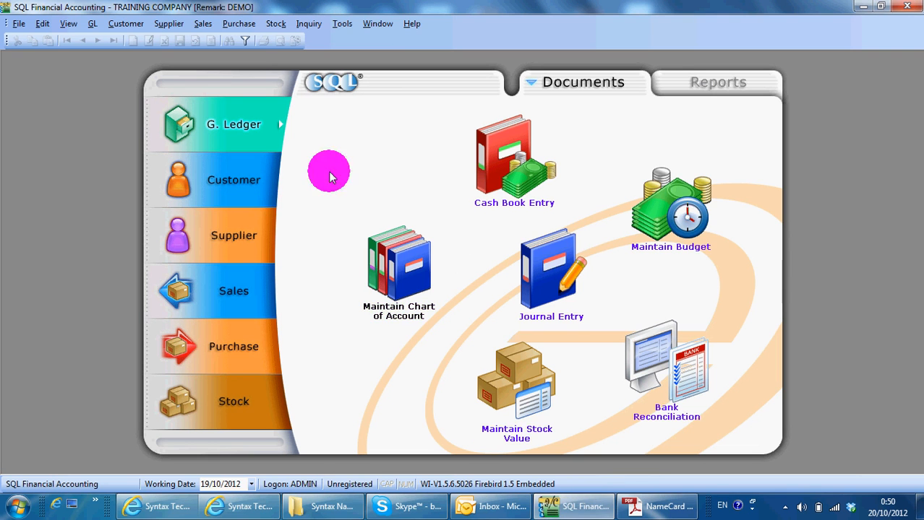
{"action": "left_click", "coordinate": [202, 23]}
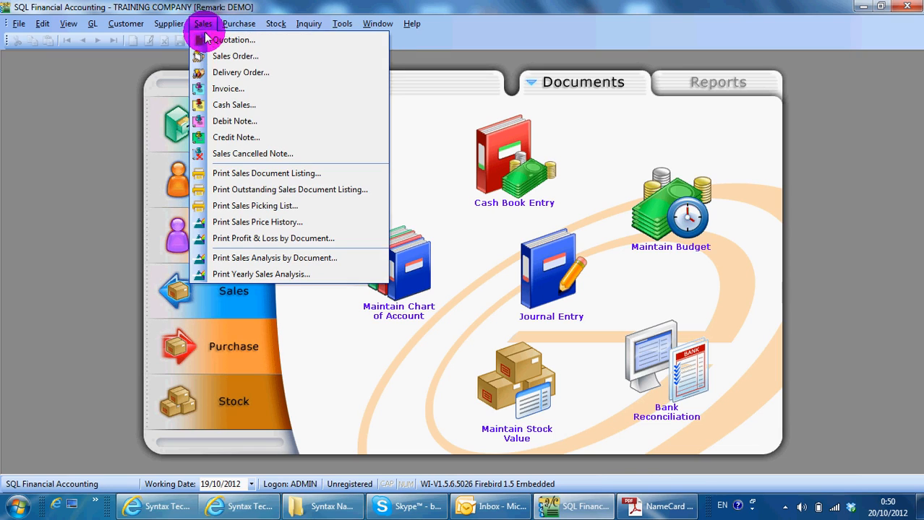
{"action": "mouse_move", "coordinate": [289, 189]}
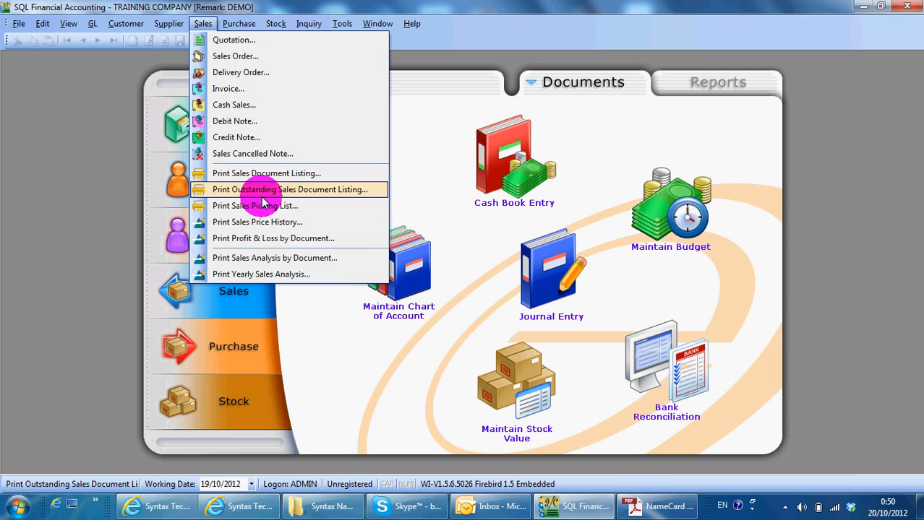
{"action": "mouse_move", "coordinate": [292, 197]}
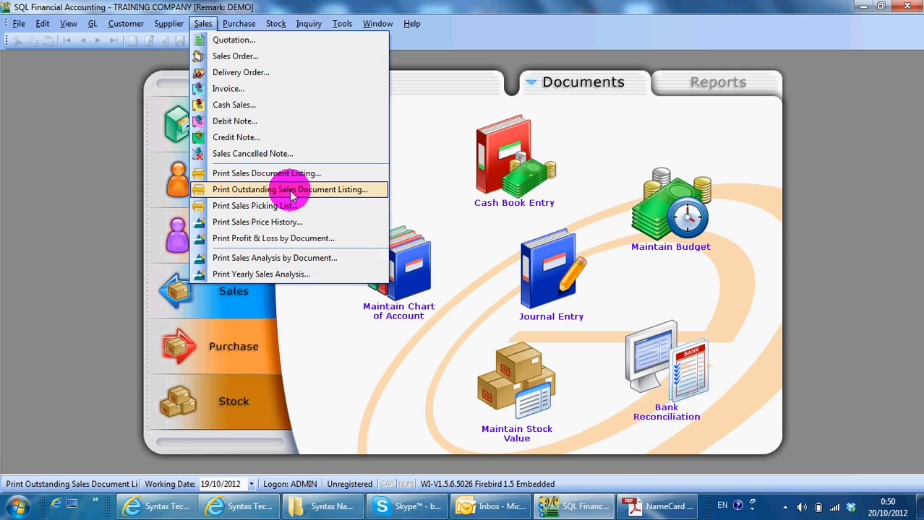
{"action": "left_click", "coordinate": [289, 190]}
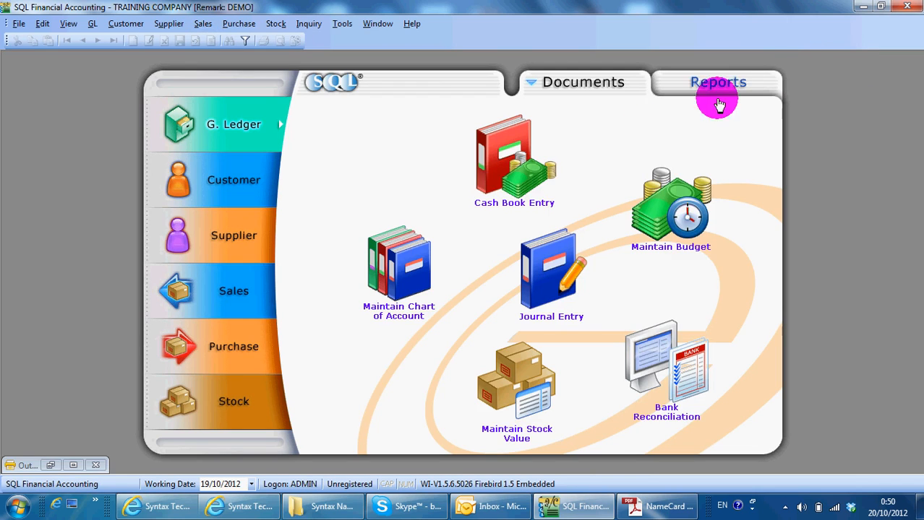
Step: Create a new invoice and transfer the ticked ANTENNA item from an existing quotation into it
{"action": "left_click", "coordinate": [234, 290]}
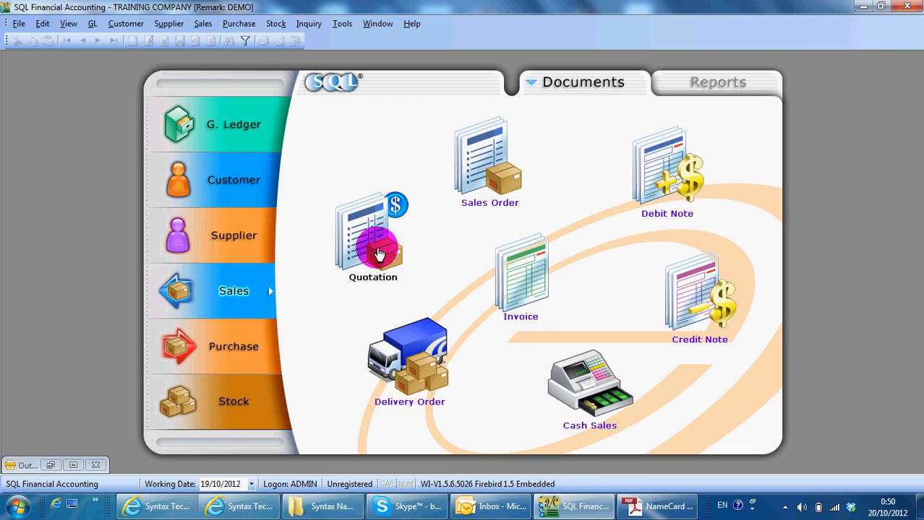
{"action": "mouse_move", "coordinate": [477, 174]}
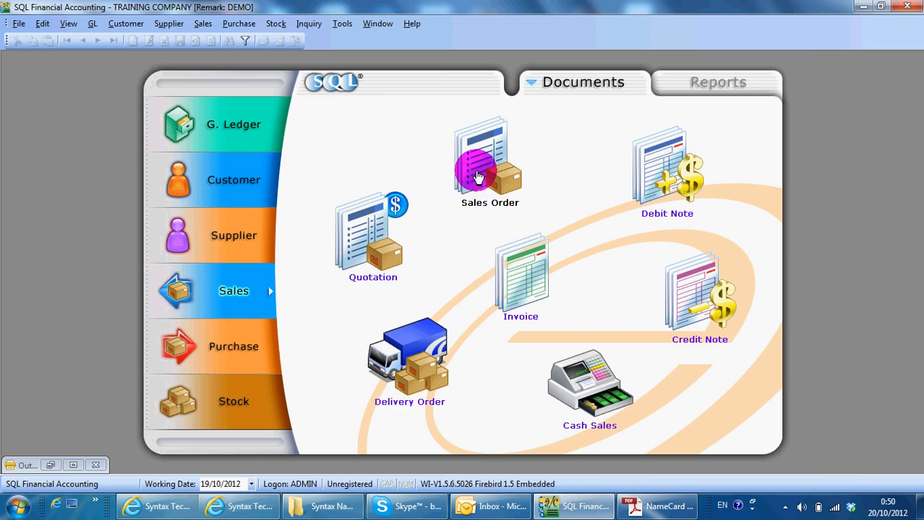
{"action": "mouse_move", "coordinate": [509, 278]}
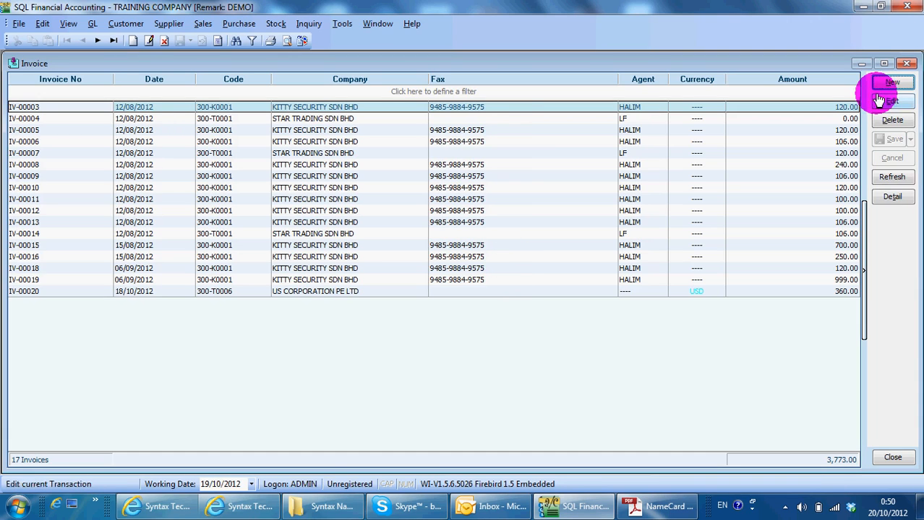
{"action": "left_click", "coordinate": [892, 81]}
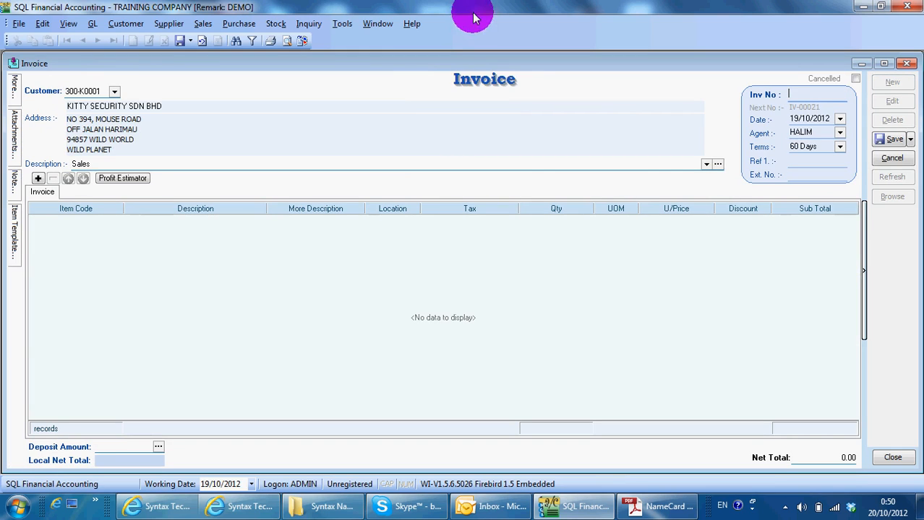
{"action": "right_click", "coordinate": [443, 318]}
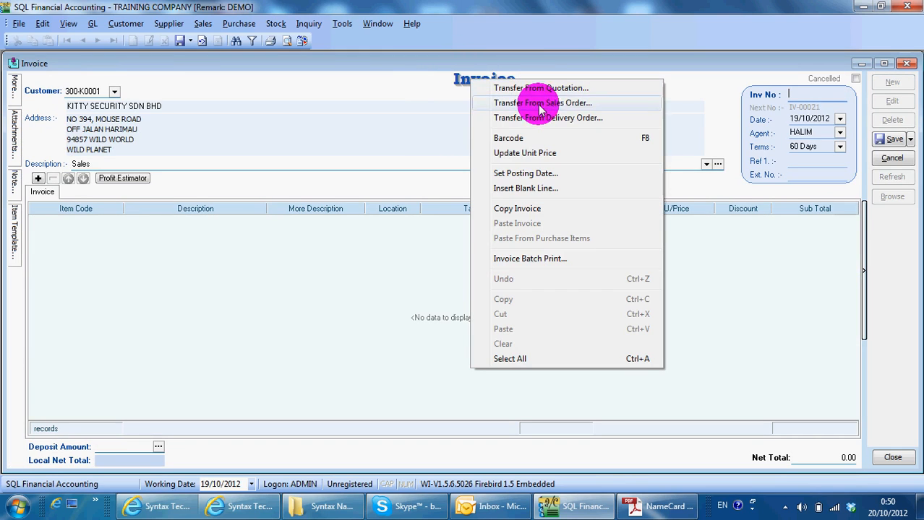
{"action": "mouse_move", "coordinate": [552, 88]}
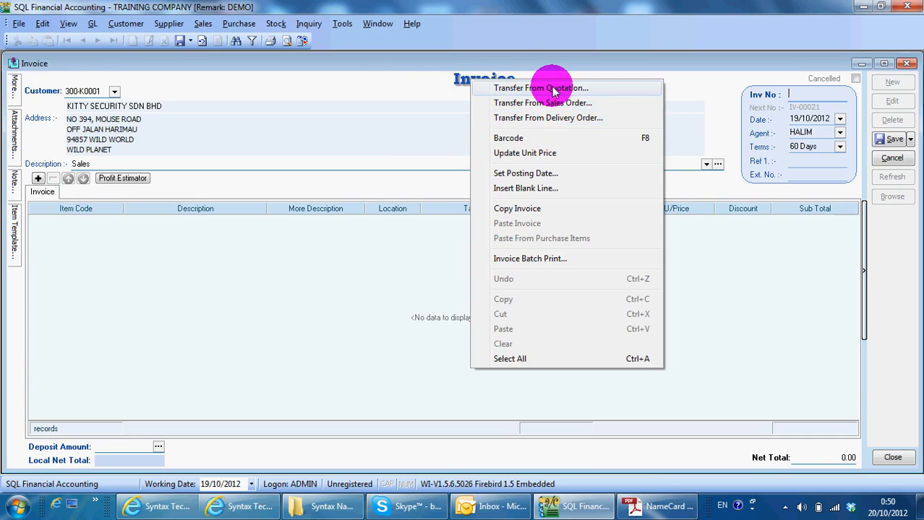
{"action": "left_click", "coordinate": [541, 88]}
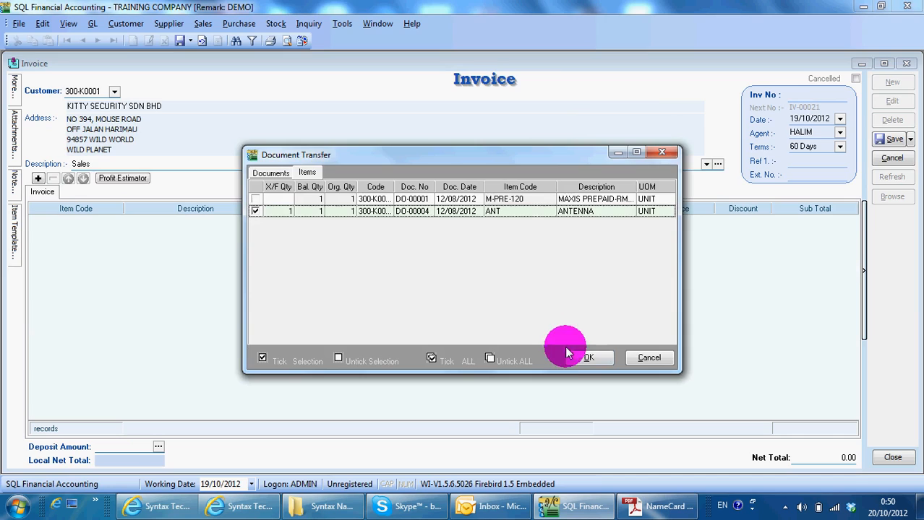
{"action": "left_click", "coordinate": [589, 359]}
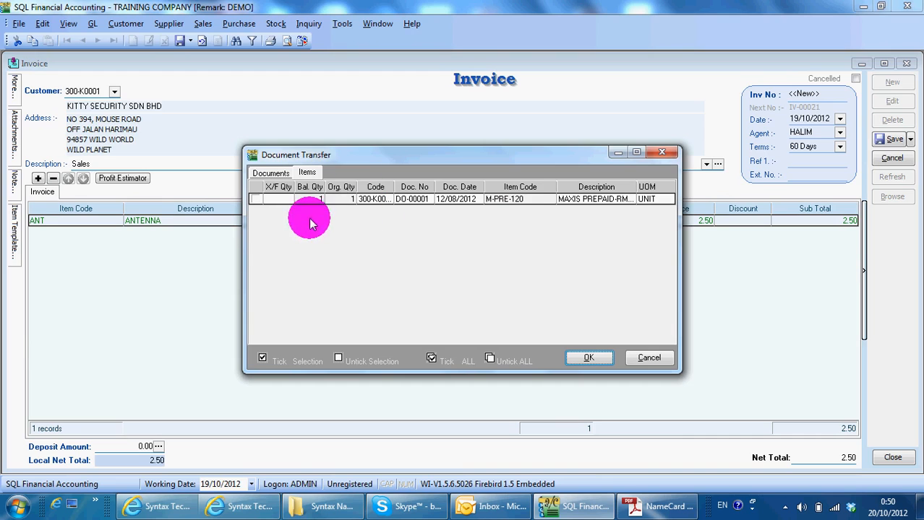
Step: Set the listing to Outstanding Quotation with a from-date of 01/01/2011
{"action": "left_click", "coordinate": [588, 359]}
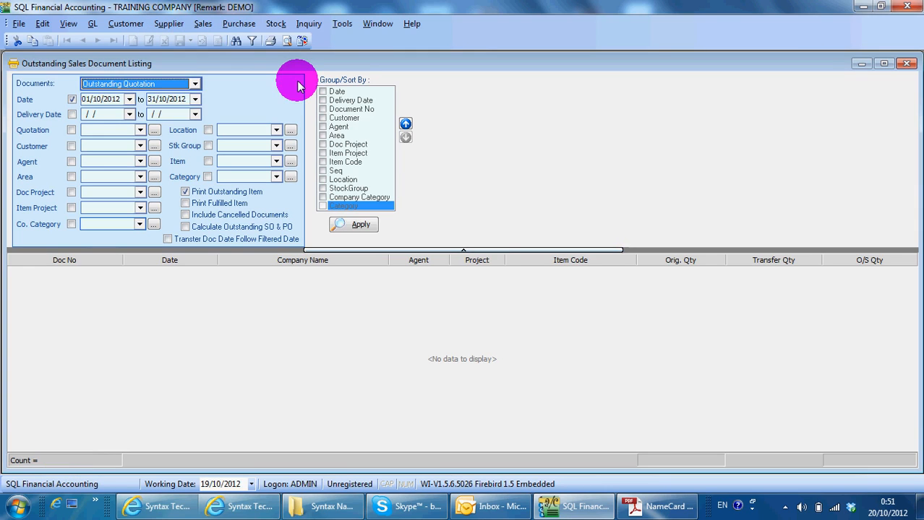
{"action": "left_click", "coordinate": [167, 98]}
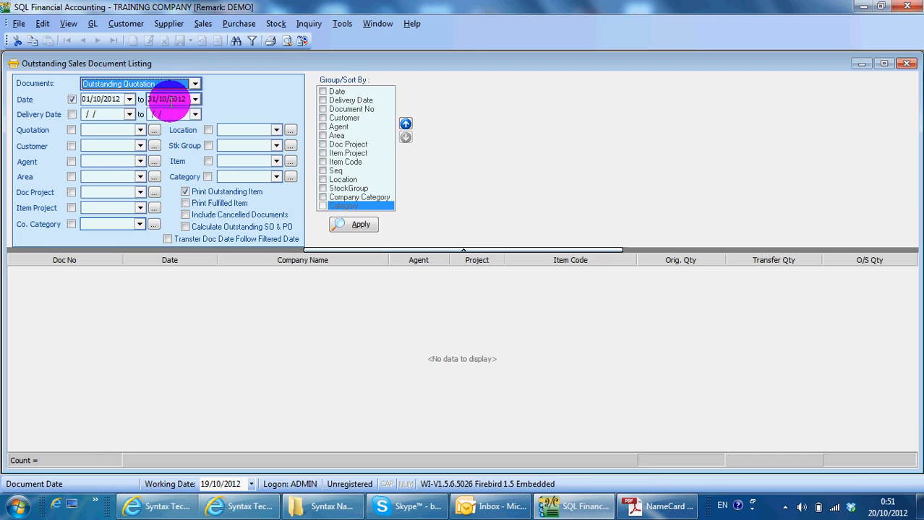
{"action": "left_click", "coordinate": [194, 83]}
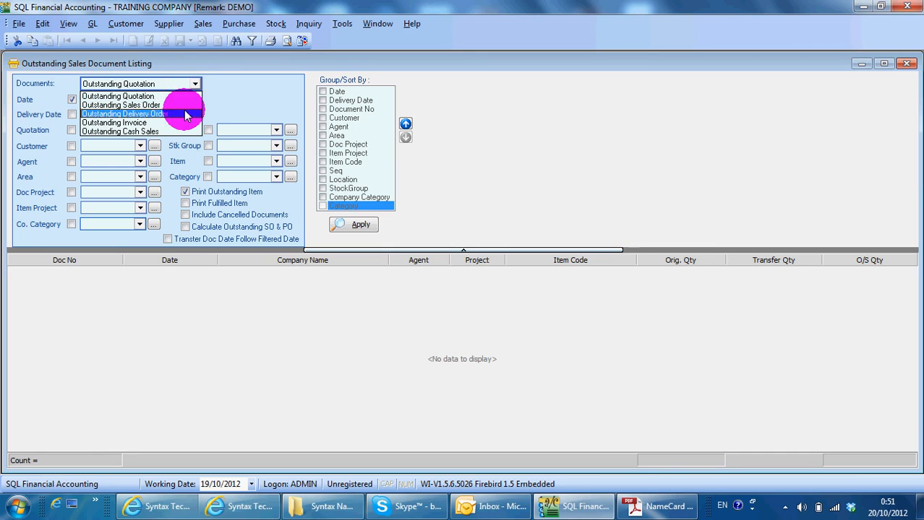
{"action": "mouse_move", "coordinate": [181, 96]}
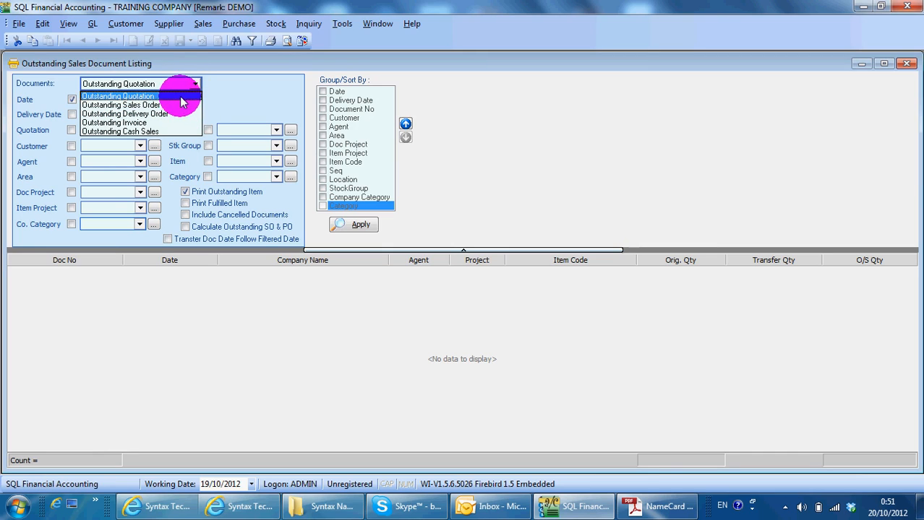
{"action": "left_click", "coordinate": [119, 96]}
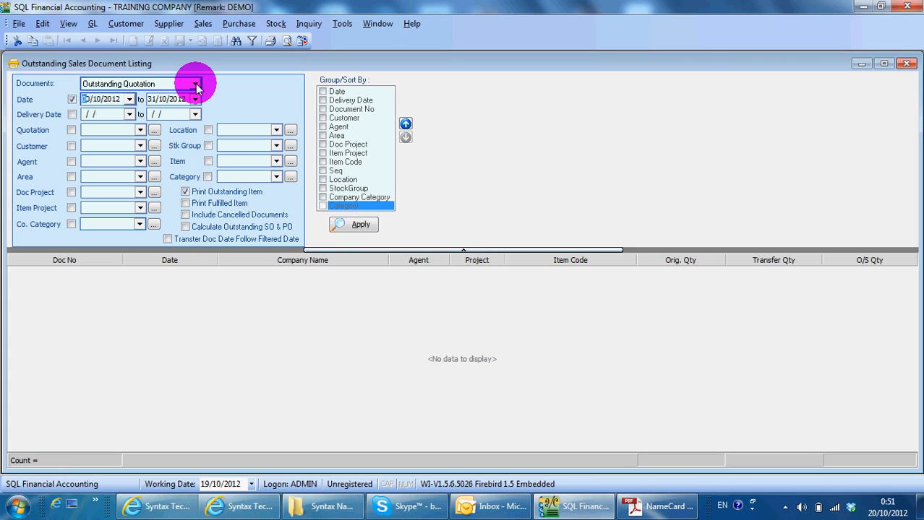
{"action": "type", "text": "01/01/2011"}
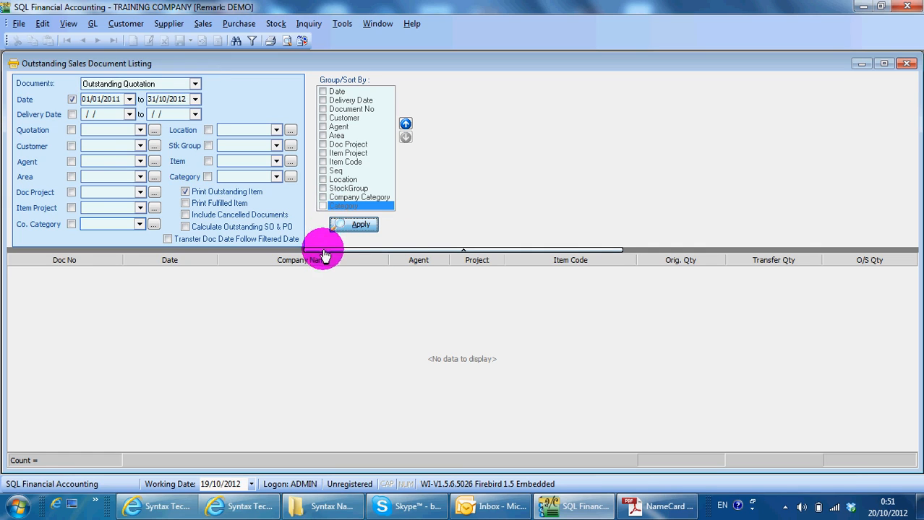
Step: Run the Outstanding Sales Order listing, showing three lines for KITTY SECURITY SDN BHD
{"action": "left_click", "coordinate": [354, 224]}
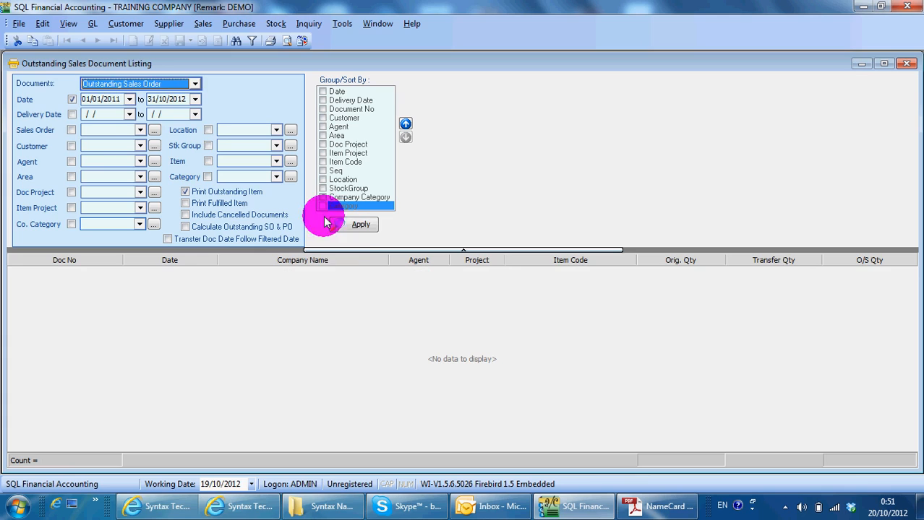
{"action": "left_click", "coordinate": [360, 224]}
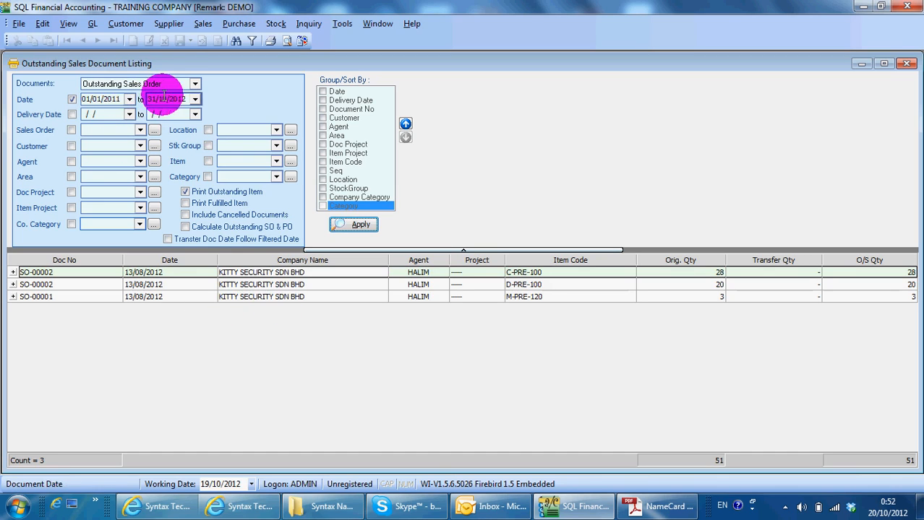
Step: List the four outstanding delivery order lines, then switch the document type to Outstanding Cash Sales
{"action": "left_click", "coordinate": [194, 83]}
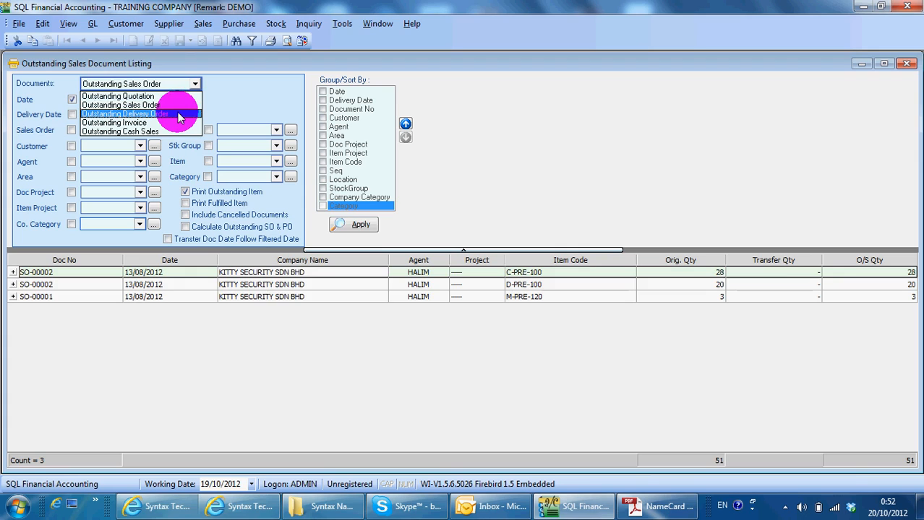
{"action": "left_click", "coordinate": [124, 113]}
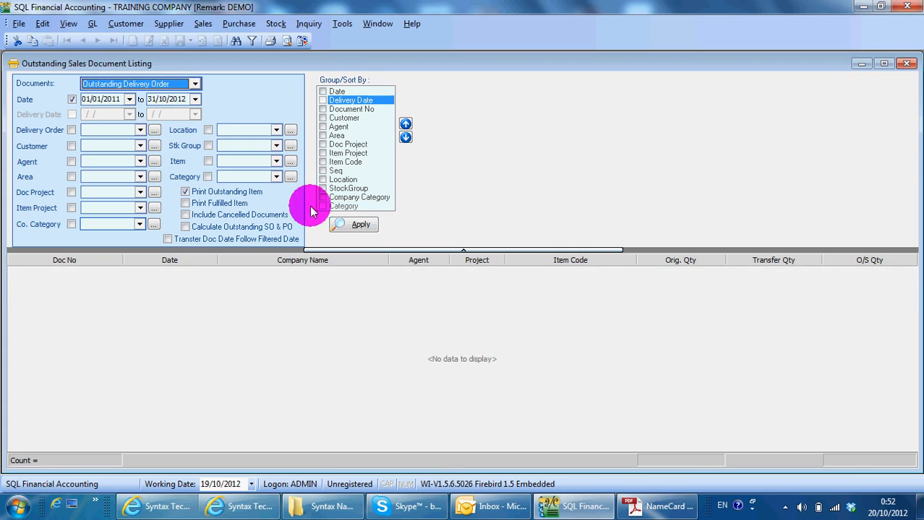
{"action": "left_click", "coordinate": [353, 224]}
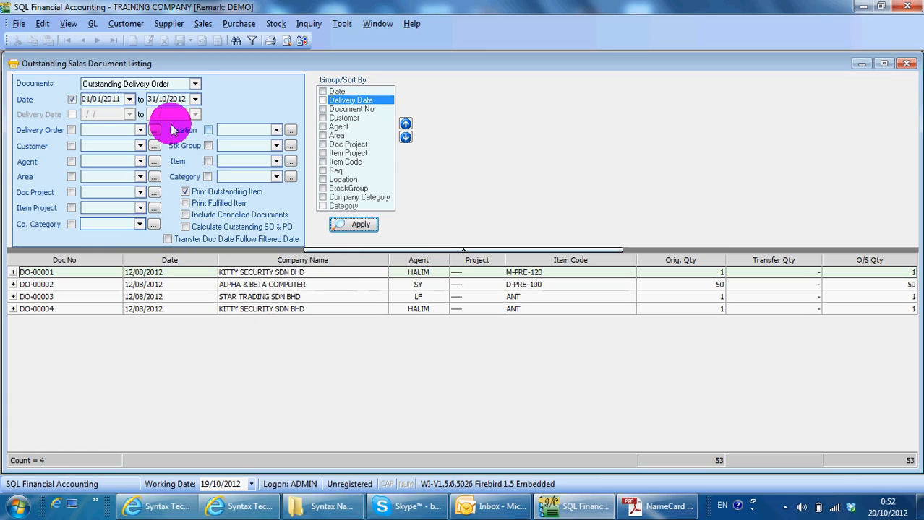
{"action": "left_click", "coordinate": [194, 83]}
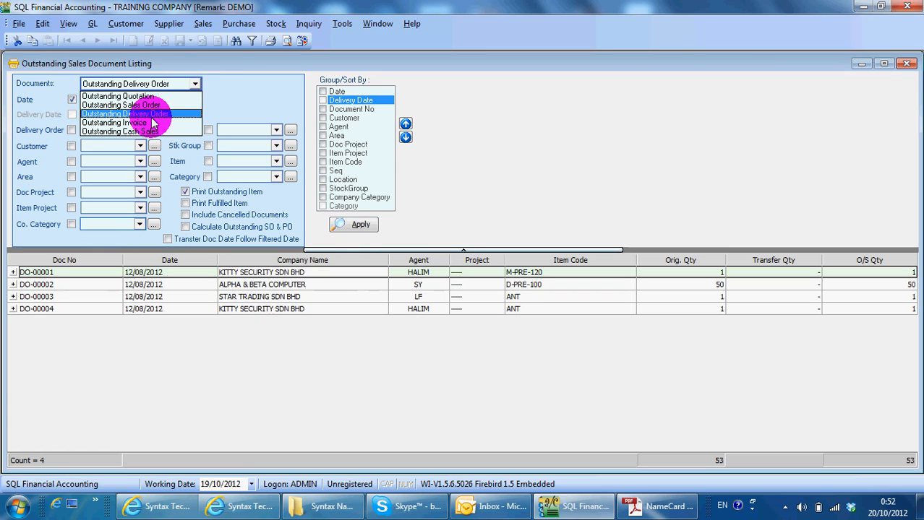
{"action": "mouse_move", "coordinate": [127, 130]}
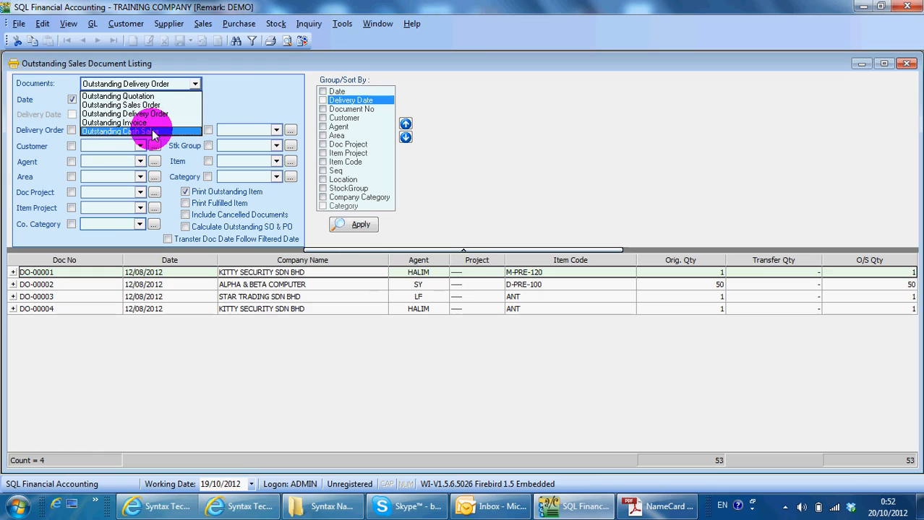
{"action": "left_click", "coordinate": [127, 132]}
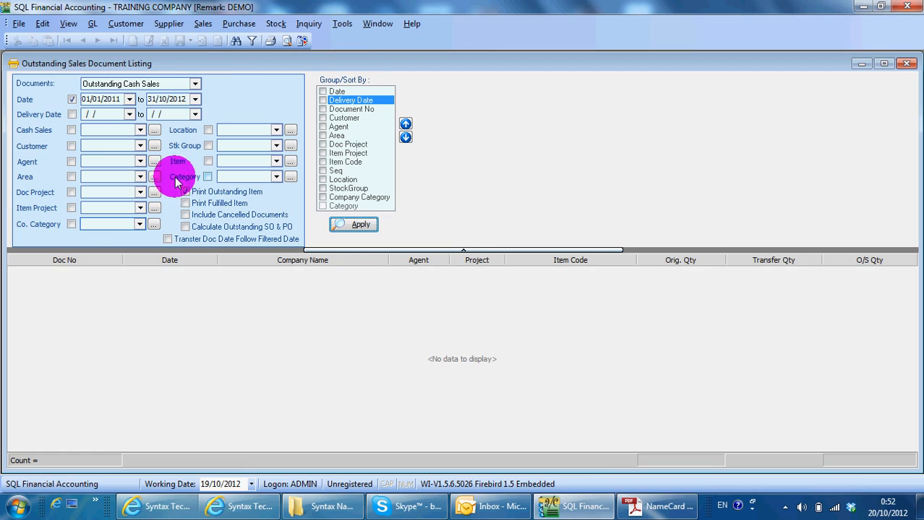
Step: Switch back to Outstanding Quotation and run the listing to show ten quotation lines
{"action": "left_click", "coordinate": [185, 191]}
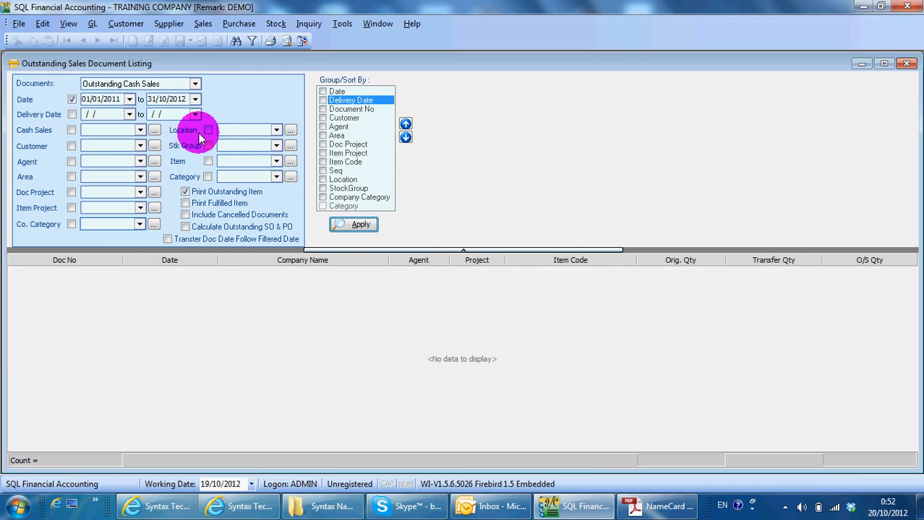
{"action": "mouse_move", "coordinate": [172, 167]}
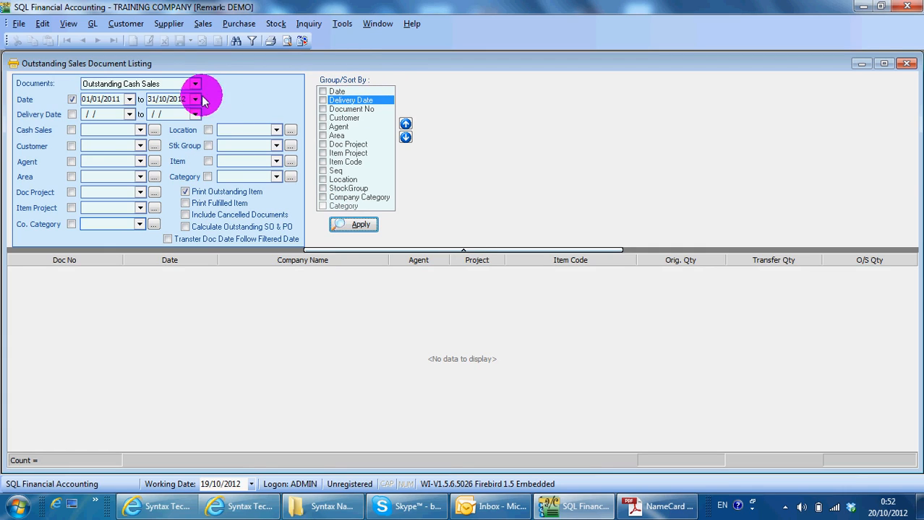
{"action": "left_click", "coordinate": [195, 82]}
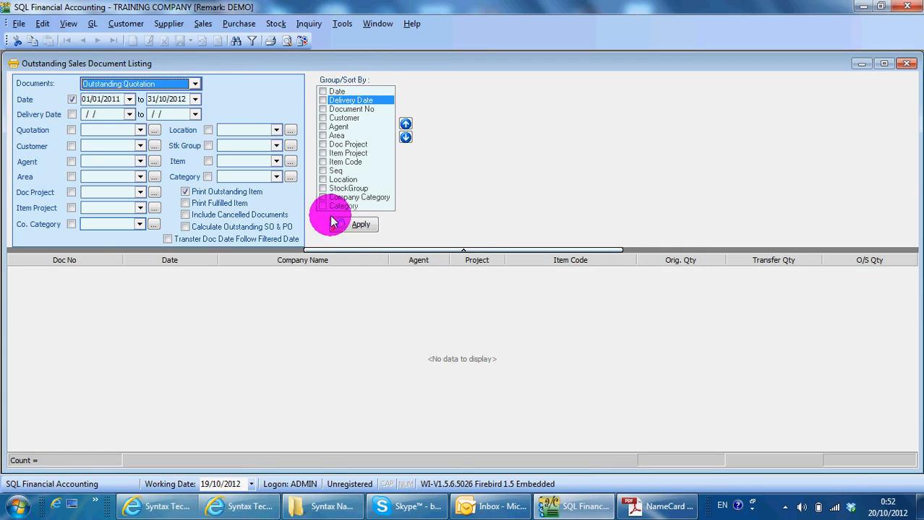
{"action": "left_click", "coordinate": [360, 224]}
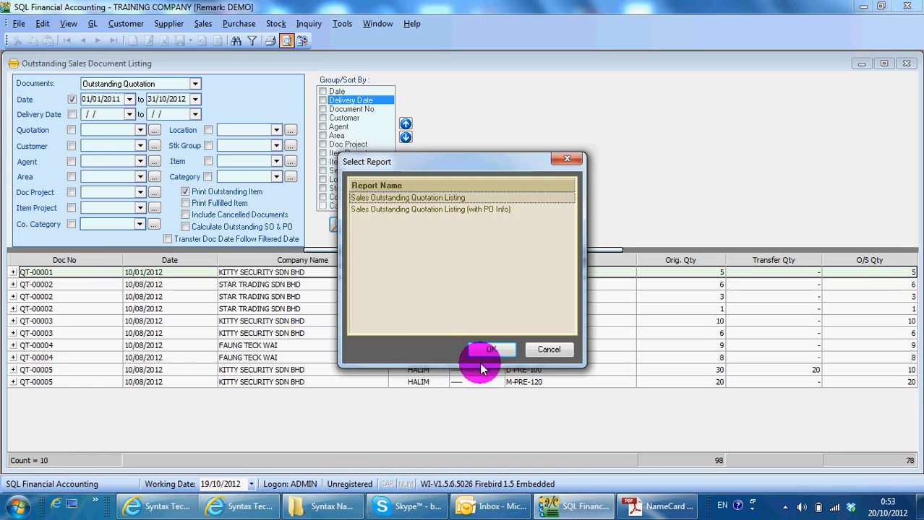
Step: Preview the plain Outstanding Quotation Listing report dated 31/10/2012, then close the preview
{"action": "left_click", "coordinate": [492, 350]}
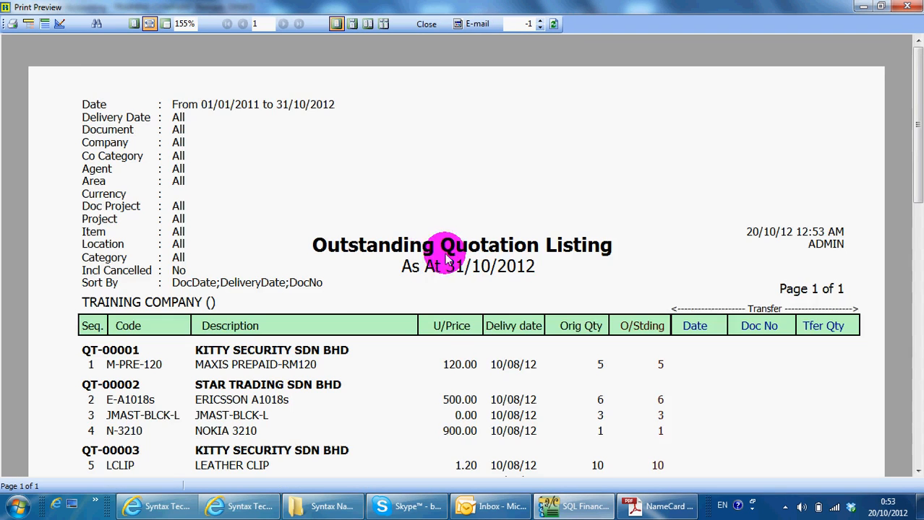
{"action": "scroll", "scroll_direction": "down", "scroll_amount": 3}
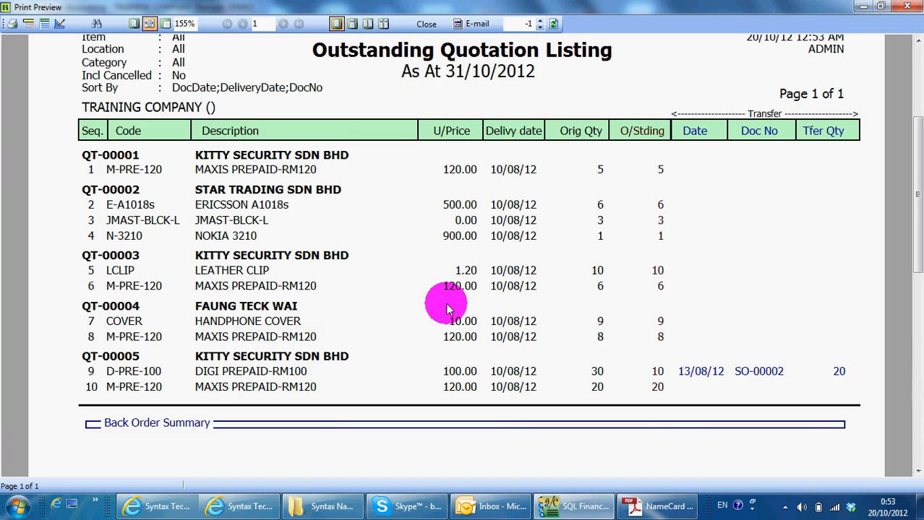
{"action": "left_click", "coordinate": [425, 23]}
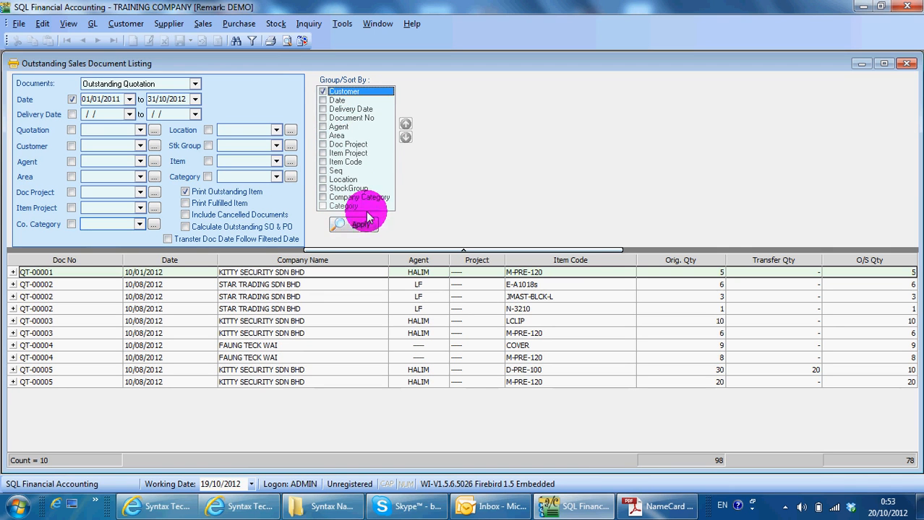
Step: Rerun and preview the Outstanding Quotation Listing grouped by customer with original, outstanding and transferred quantities
{"action": "left_click", "coordinate": [354, 224]}
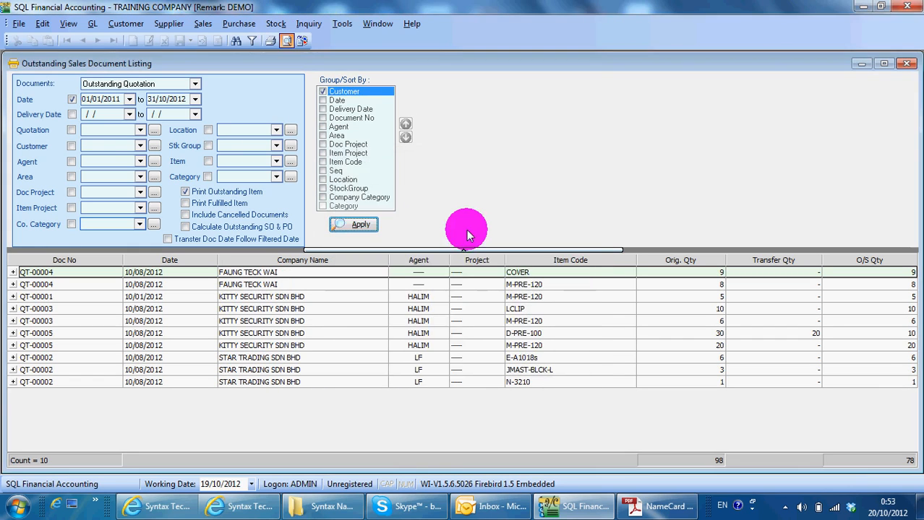
{"action": "left_click", "coordinate": [354, 225]}
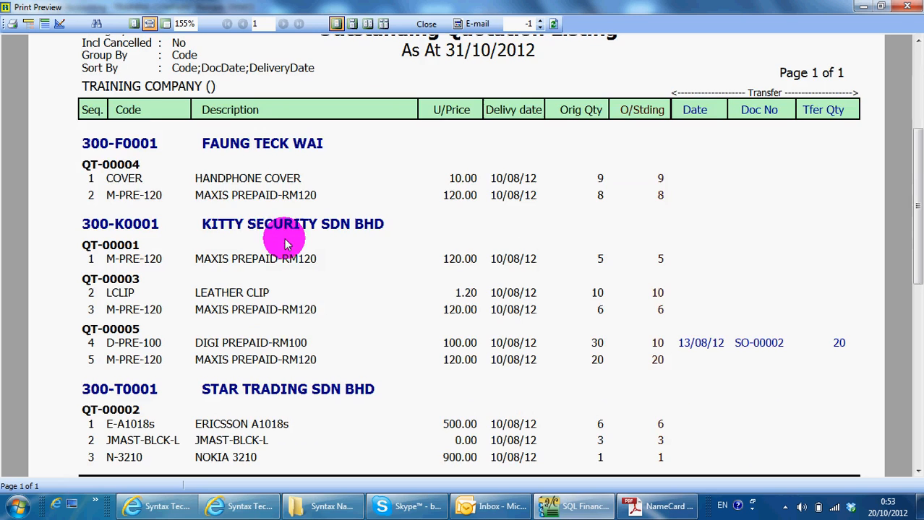
{"action": "scroll", "scroll_direction": "down", "scroll_amount": 3}
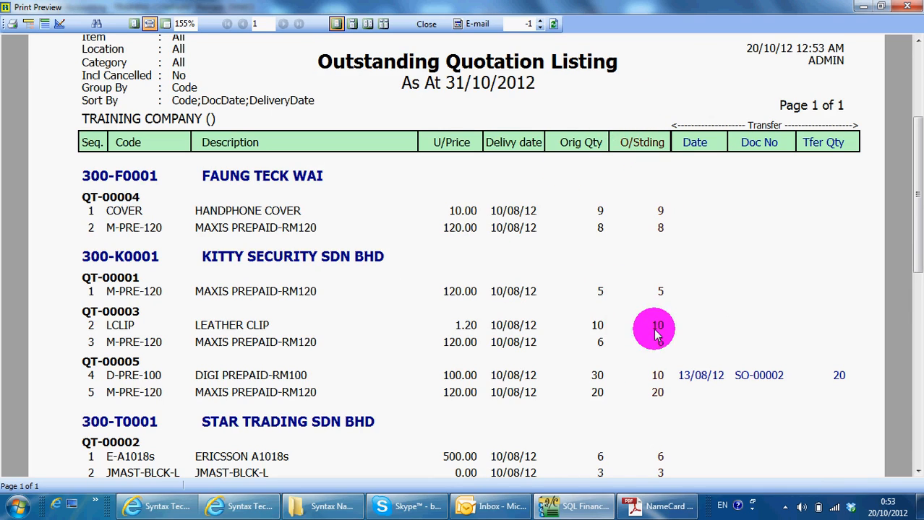
{"action": "mouse_move", "coordinate": [708, 113]}
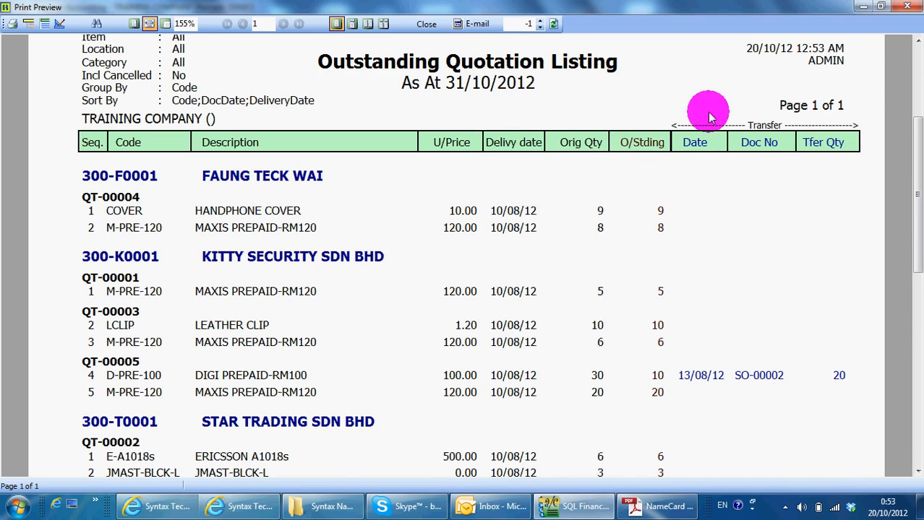
{"action": "mouse_move", "coordinate": [910, 20]}
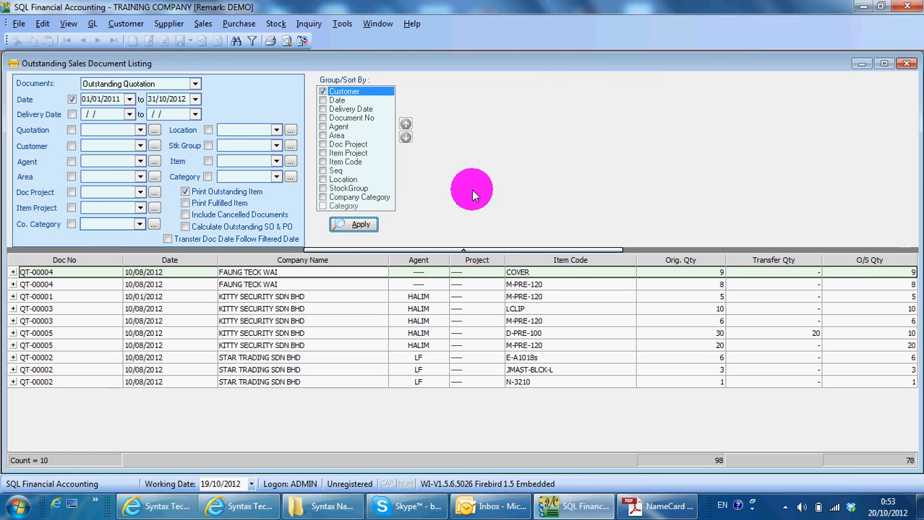
{"action": "mouse_move", "coordinate": [191, 158]}
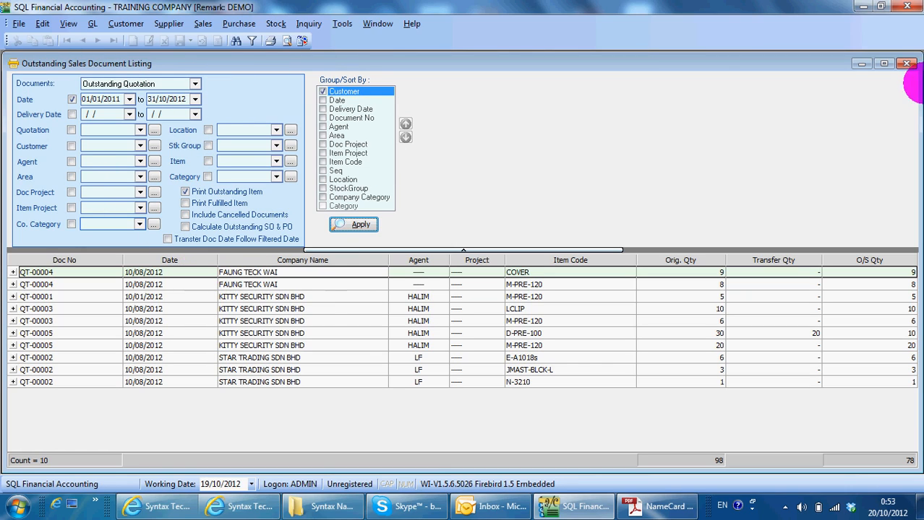
{"action": "mouse_move", "coordinate": [494, 156]}
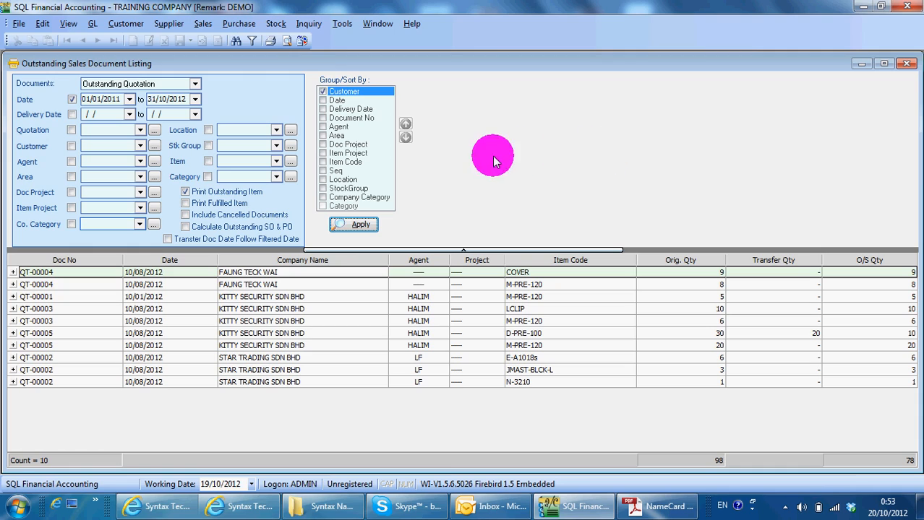